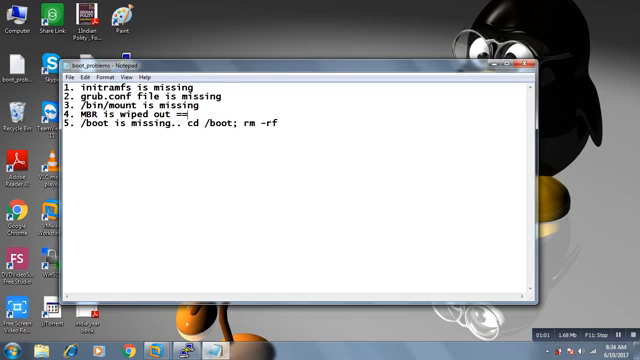
Step: Add a '>' arrow marker after checklist item 4, 'MBR is wiped out'
text(>)
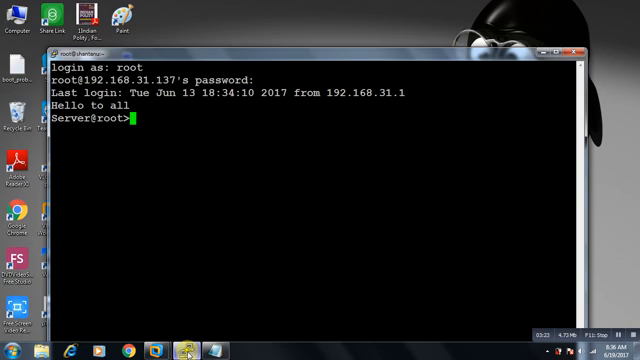
text(dd)
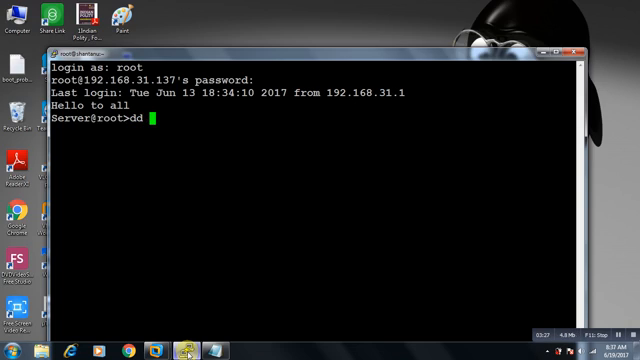
text(if=/)
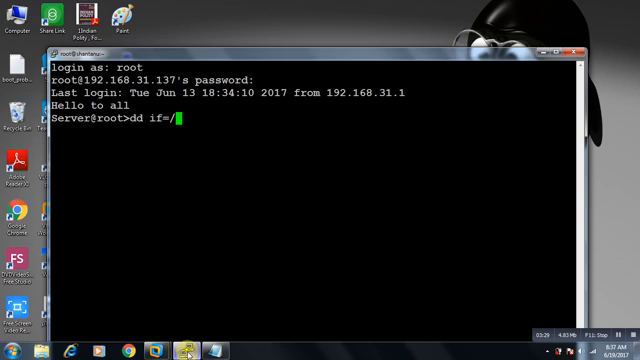
text(dev/zer)
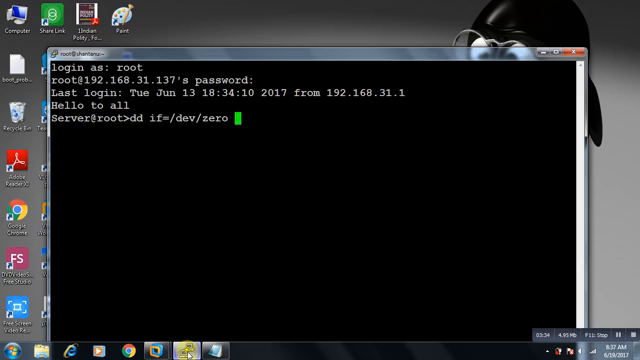
text(o)
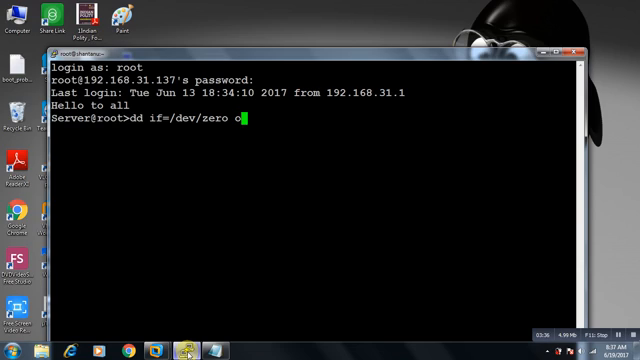
text(f=/)
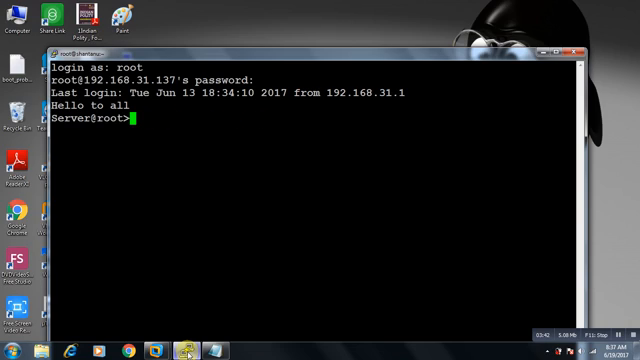
Step: List the server's filesystems with df -h, showing the root partition at 38% used
text(df -h)
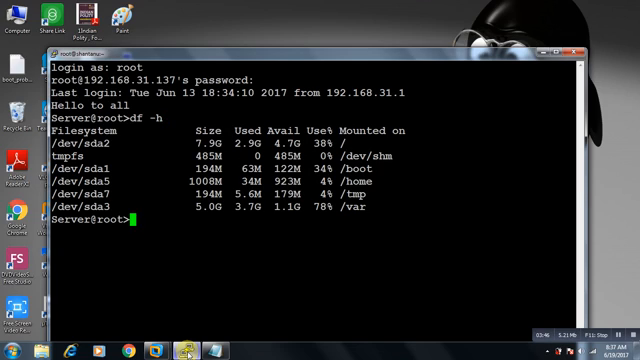
text(df -h)
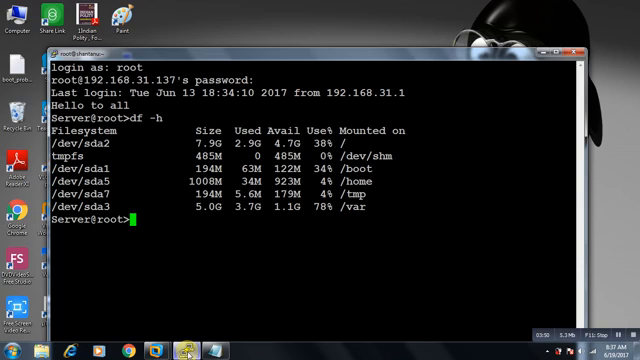
Step: Zero the first 256 bytes of /dev/sda with dd if=/dev/zero bs=256 count=1, wiping the MBR
text(dd i)
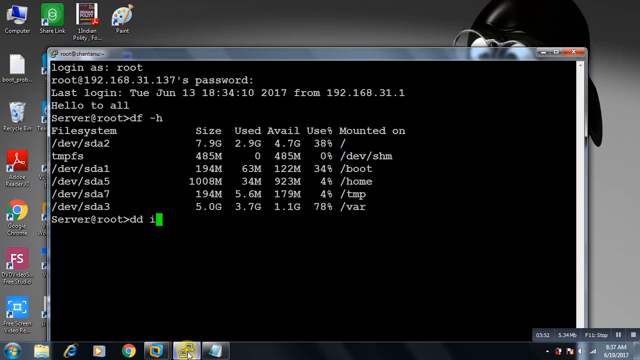
text(f=/)
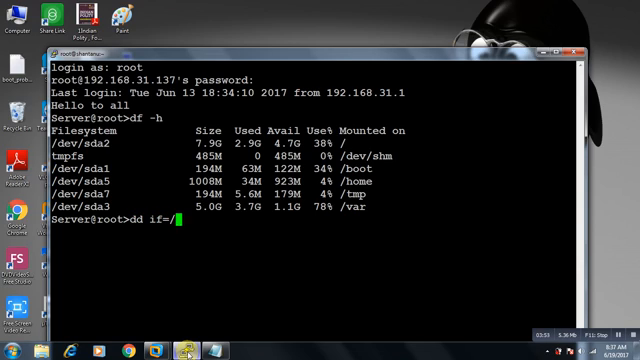
text(dev/z)
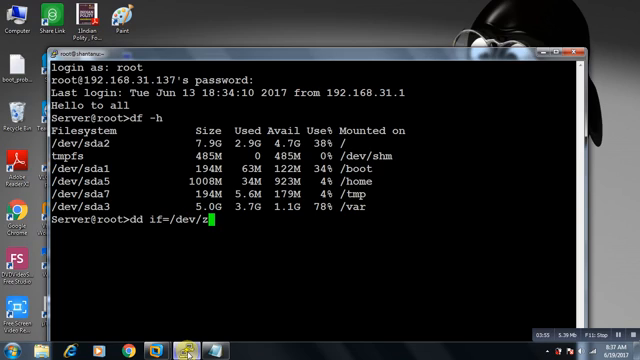
text(ero)
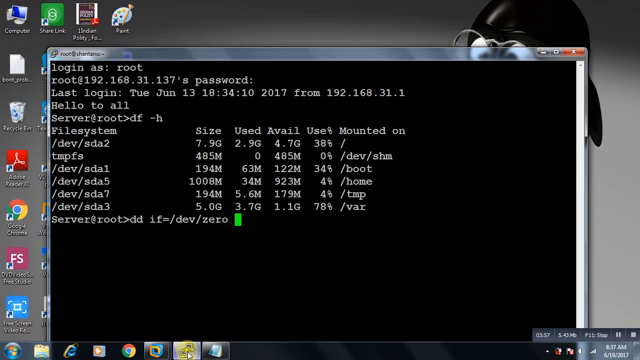
text(of)
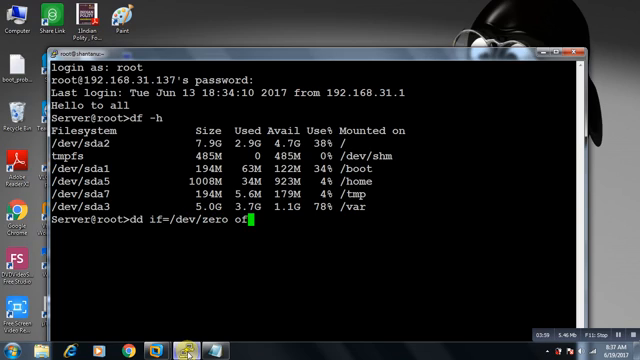
text(=/)
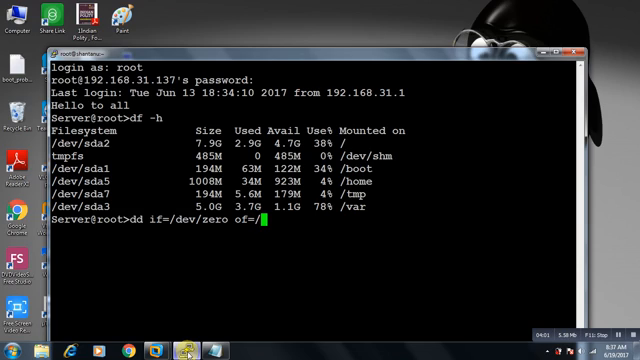
text(dev/sda)
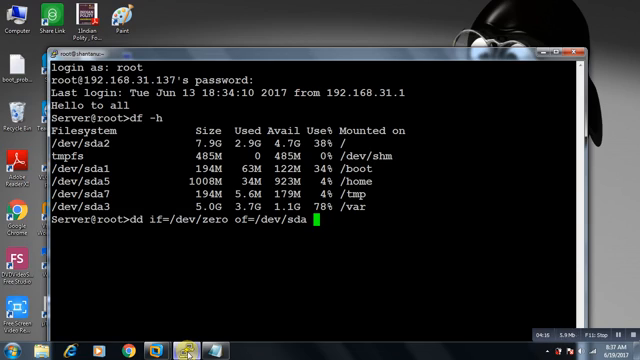
text(bs)
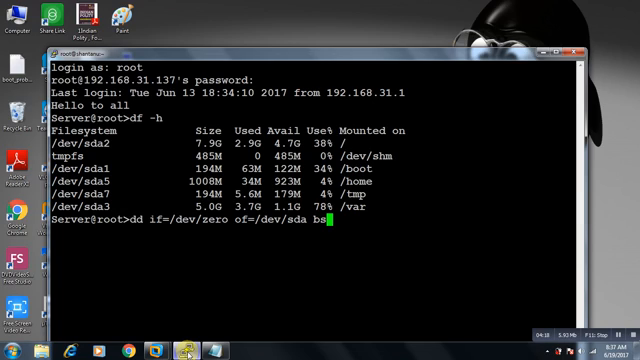
text(256)
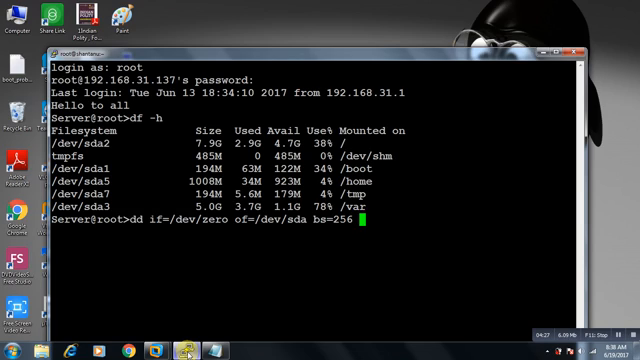
text(count)
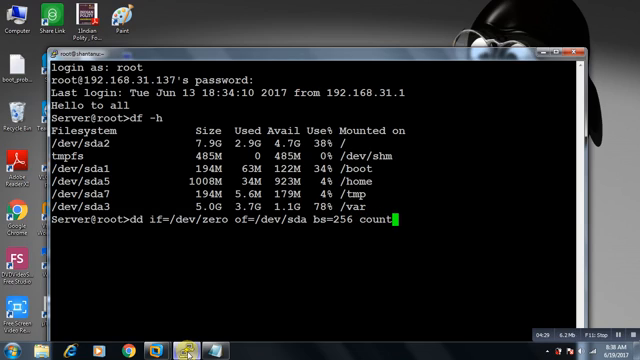
text(1)
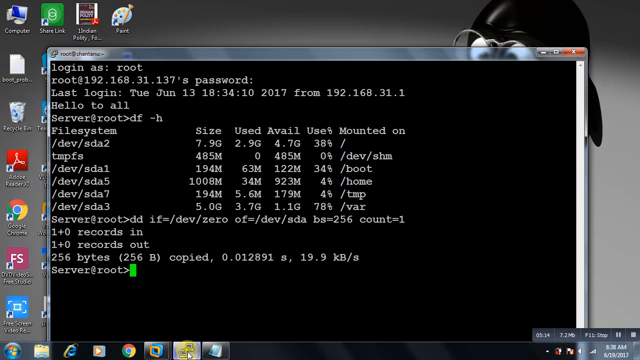
text(dd if=/dev/zero of=/dev/sda bs=256 count=)
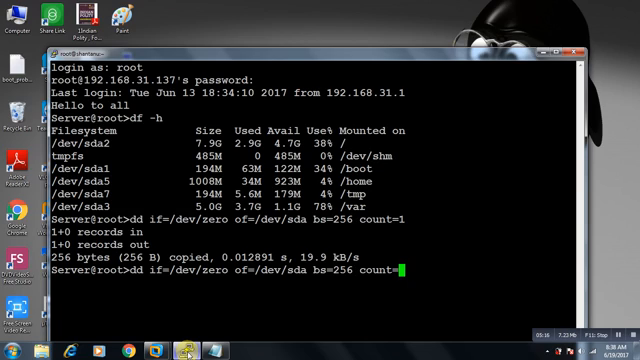
text(2)
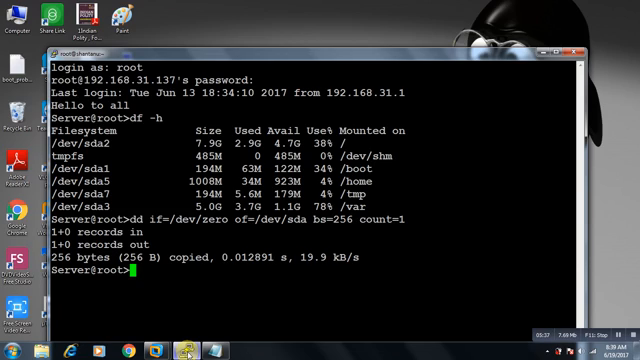
Step: Reboot the server and watch its VM console fail into a PXE network boot attempt
text(re)
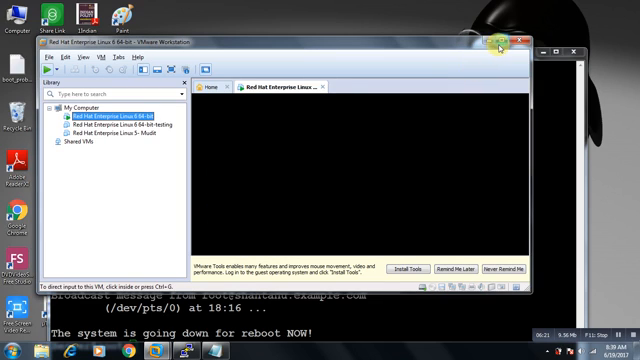
click(516, 42)
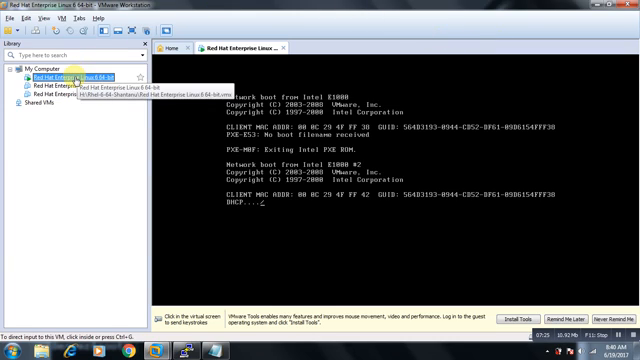
Step: Attach the Red Hat install ISO in the VM's settings and boot into Rescue Mode
right_click(76, 76)
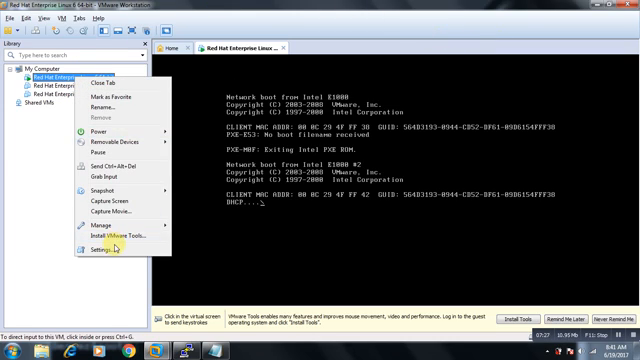
click(96, 246)
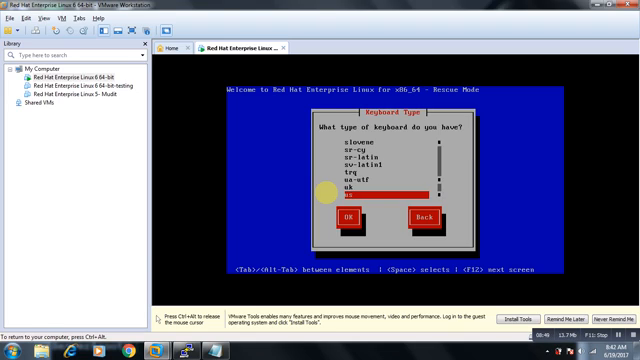
Step: Accept the keyboard type and let rescue mode mount the system under /mnt/sysimage
click(340, 218)
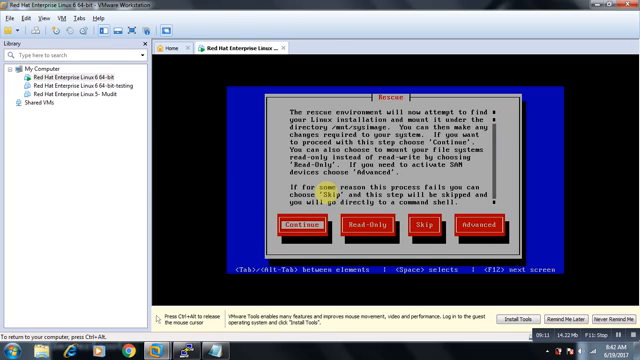
click(292, 224)
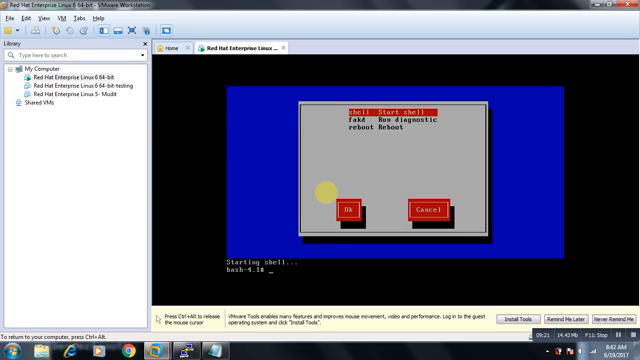
Step: Check mounts with df, chroot into /mnt/sysimage and run grub-install /dev/sda
text(df -h)
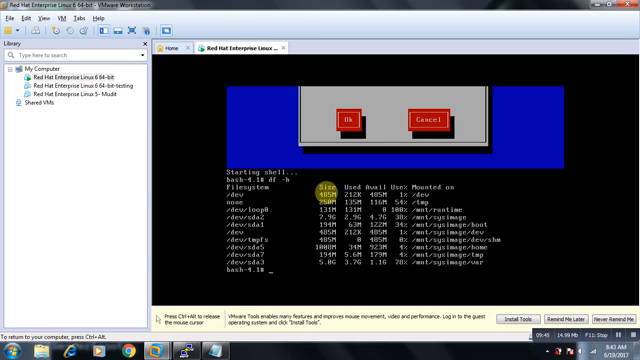
text(chroot /)
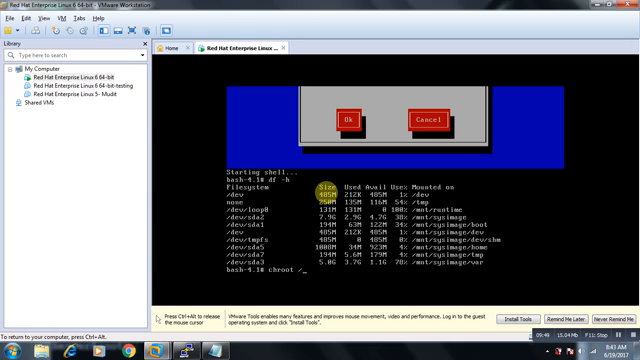
text(mnt/sysimage)
text(grub-)
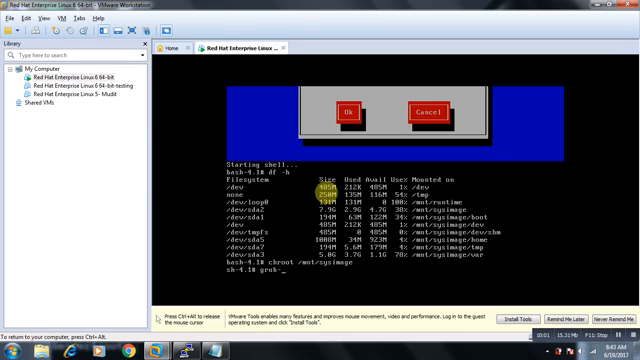
text(install)
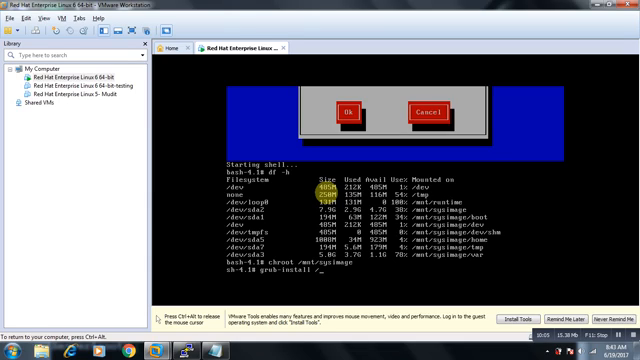
text(/dev/sda)
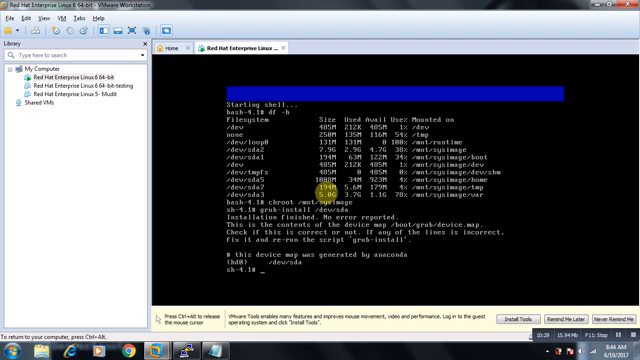
Step: In the GRUB shell, set root to the hd0 partition and run setup (hd0) to rewrite the MBR
text(grub)
text(root ()
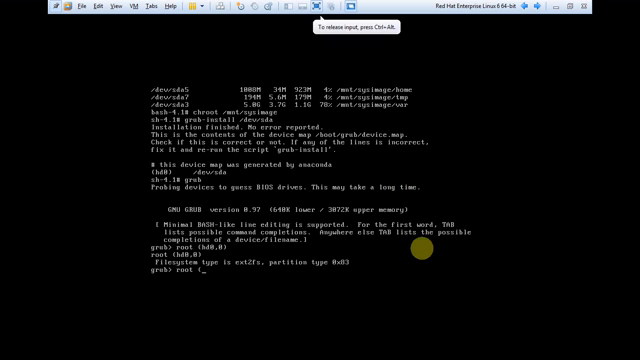
text(hd0)
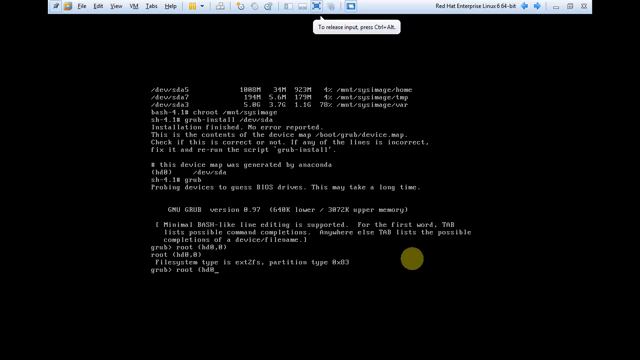
text(1))
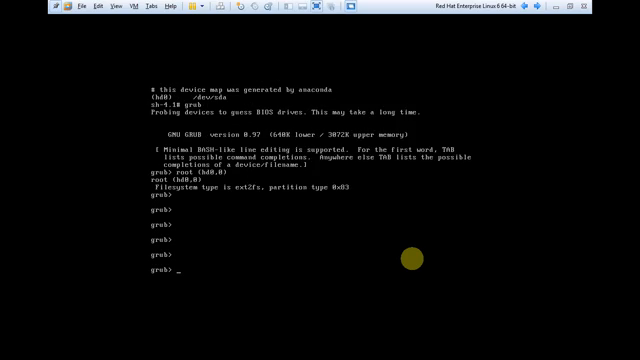
text(setup ()
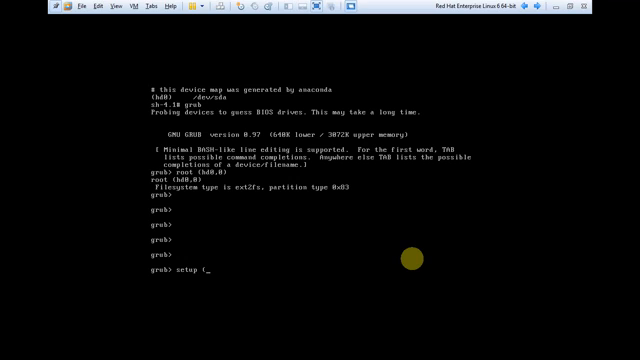
key(Return)
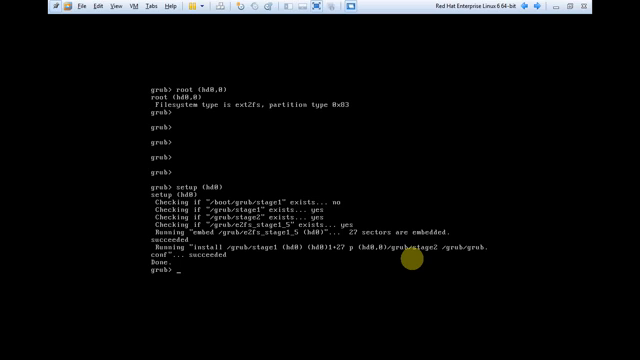
Step: Quit the GRUB shell so the VM restarts to the RHEL 6 welcome menu
text(quit)
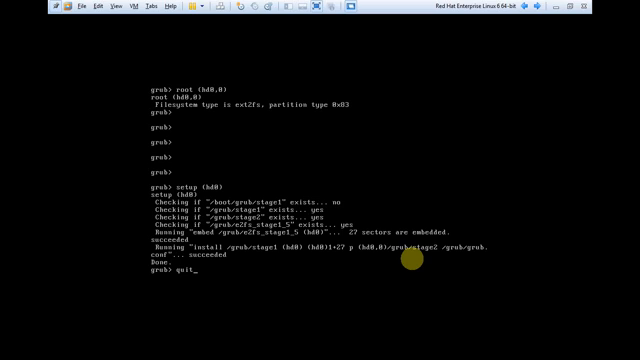
key(Return)
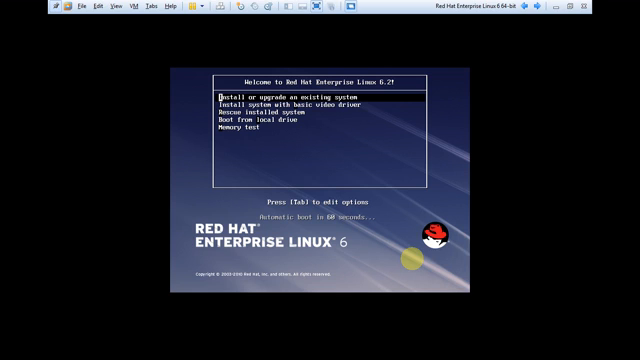
Step: Choose 'Boot from local drive' on the RHEL boot menu to start the repaired server
key(down)
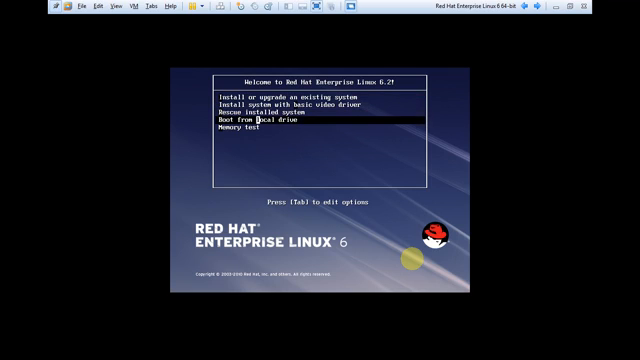
key(Return)
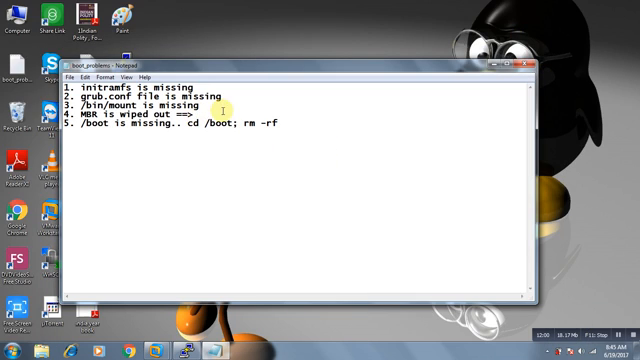
Step: Write 'covered' after the arrow on the MBR checklist item, leaving the caret on line 3
text(covered)
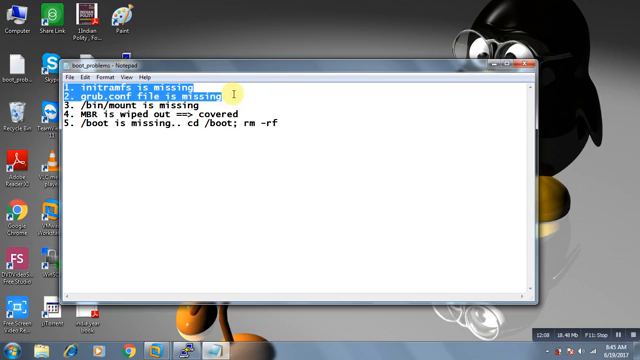
click(188, 104)
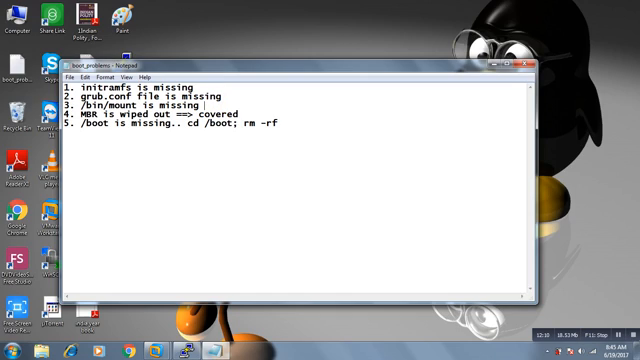
Step: Add '==>' after the '/bin/mount is missing' checklist item, then put the checklist away
text(==>)
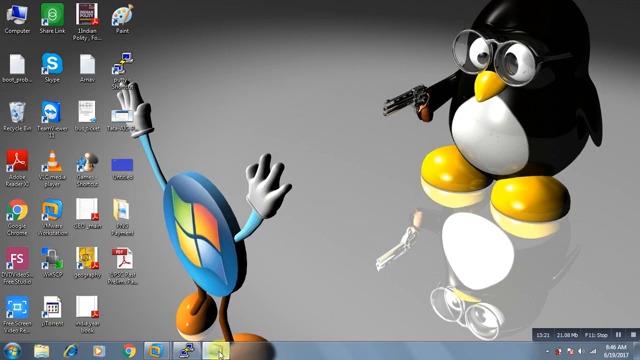
Step: Reopen the checklist and begin annotating after the arrow with 'thir'
double_click(12, 70)
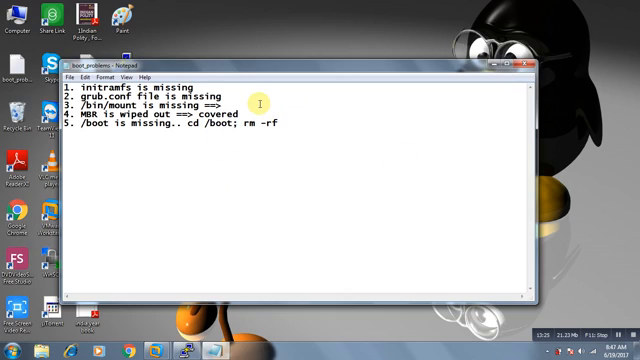
text(thi)
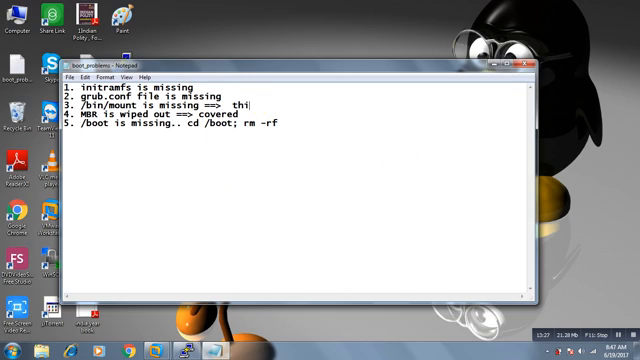
text(r)
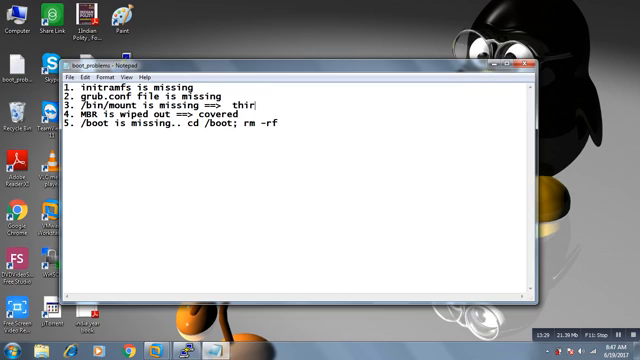